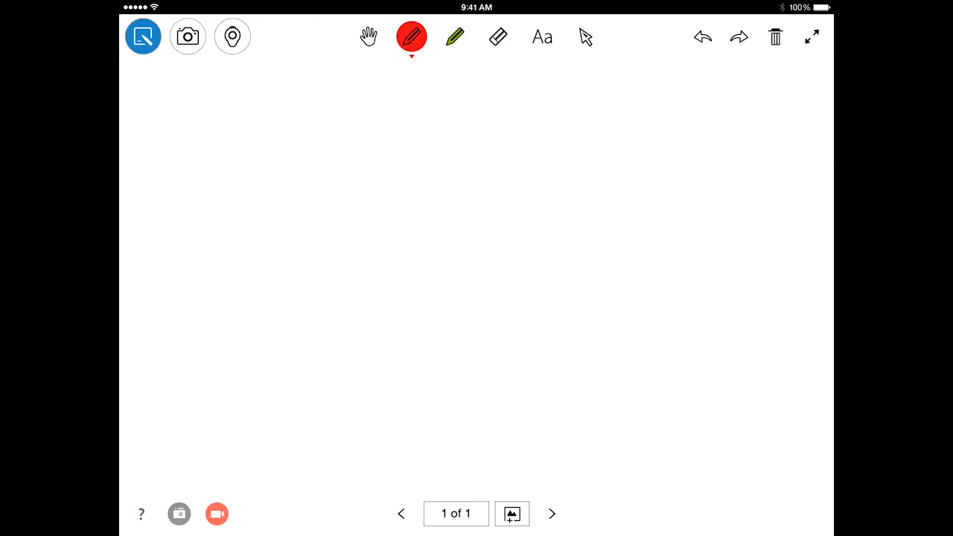
Step: Create a second board with a plain white background (page 2 of 2)
{"action": "left_click", "coordinate": [512, 513]}
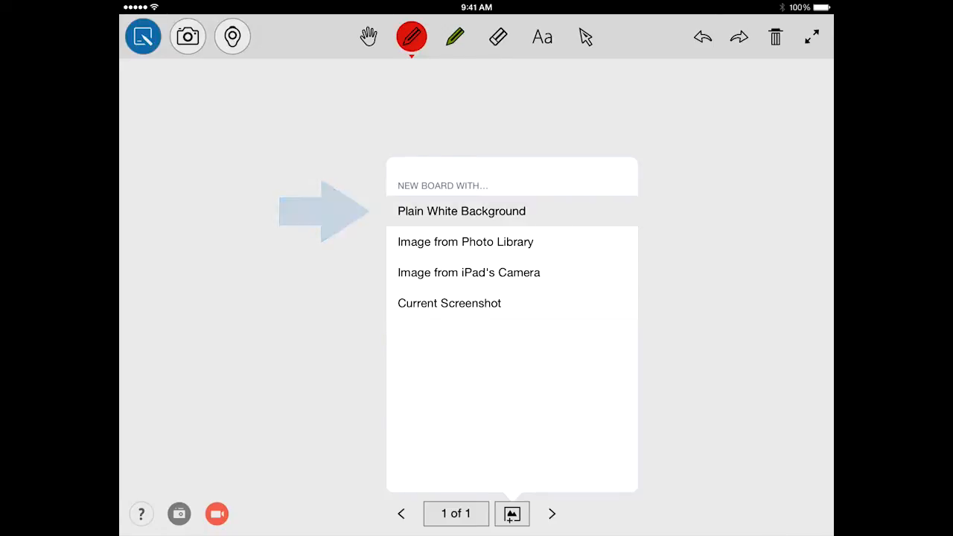
{"action": "left_click", "coordinate": [462, 212]}
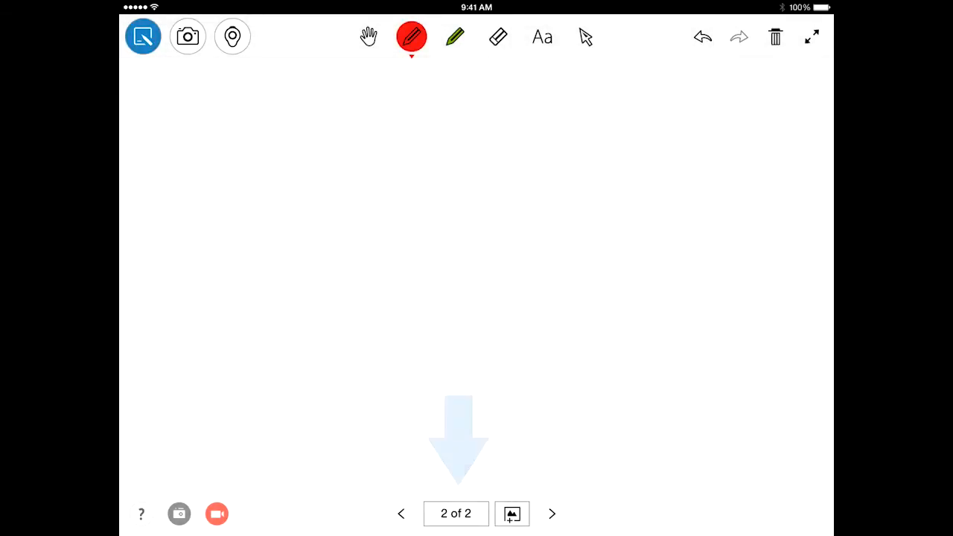
{"action": "left_click", "coordinate": [512, 512]}
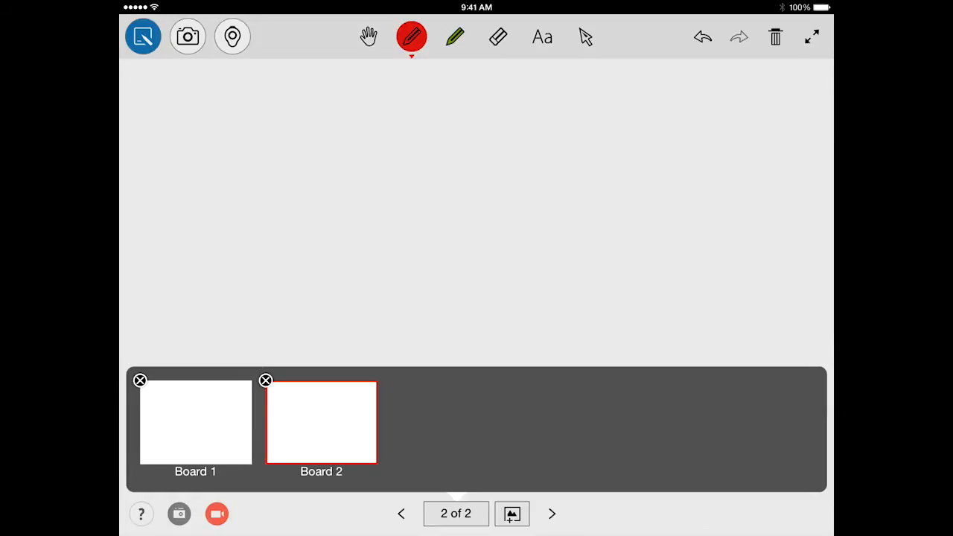
{"action": "left_click", "coordinate": [512, 514]}
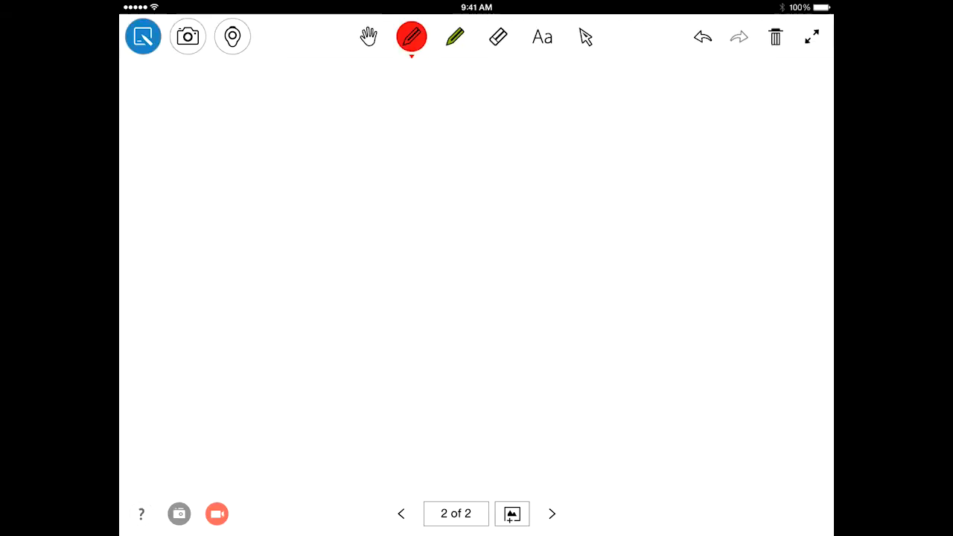
{"action": "left_click", "coordinate": [512, 513]}
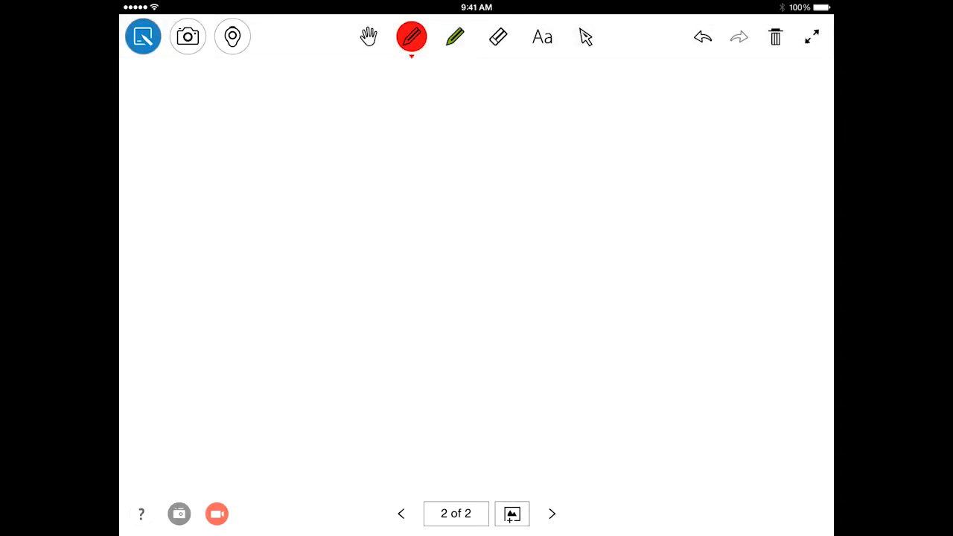
Step: Create a third board from the earth-layers cutaway image in the Camera Roll album
{"action": "left_click", "coordinate": [512, 513]}
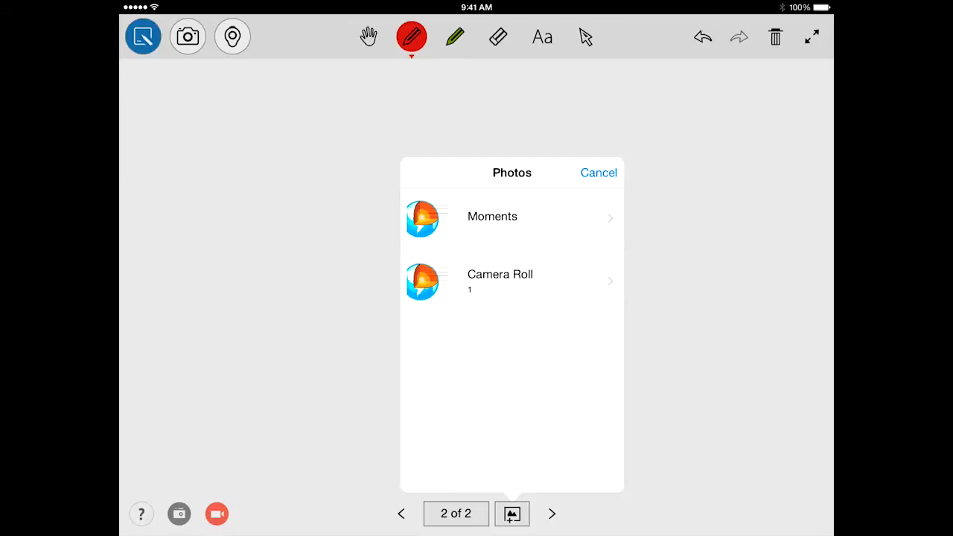
{"action": "left_click", "coordinate": [500, 280]}
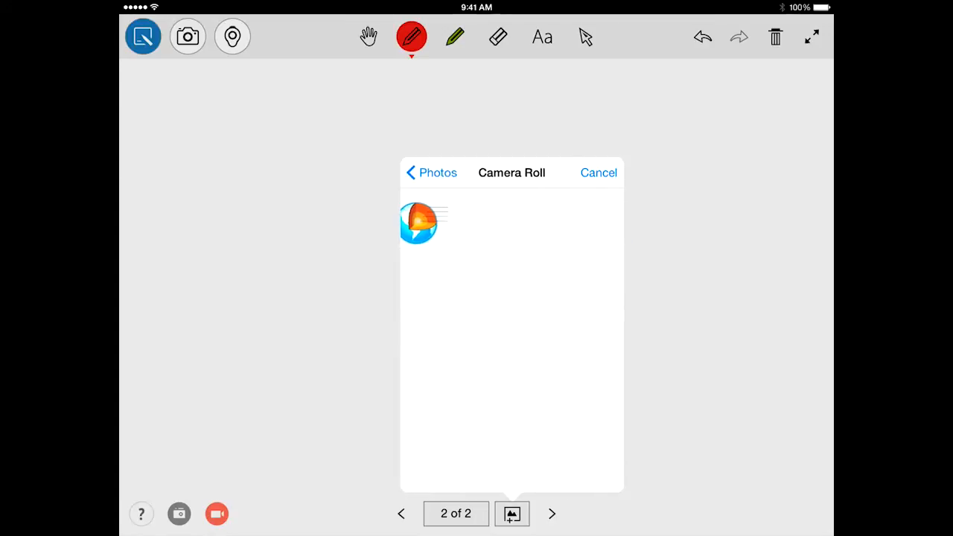
{"action": "left_click", "coordinate": [420, 223]}
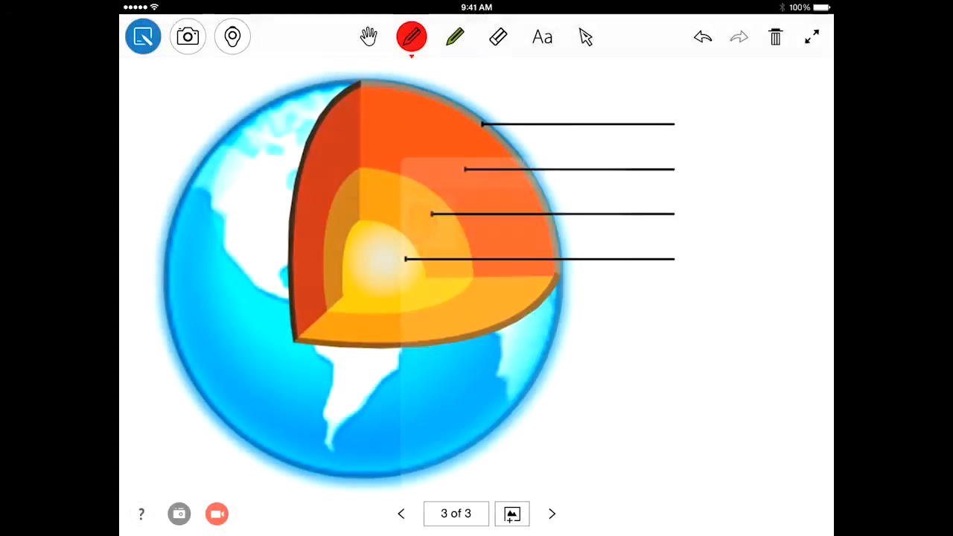
{"action": "left_click", "coordinate": [513, 514]}
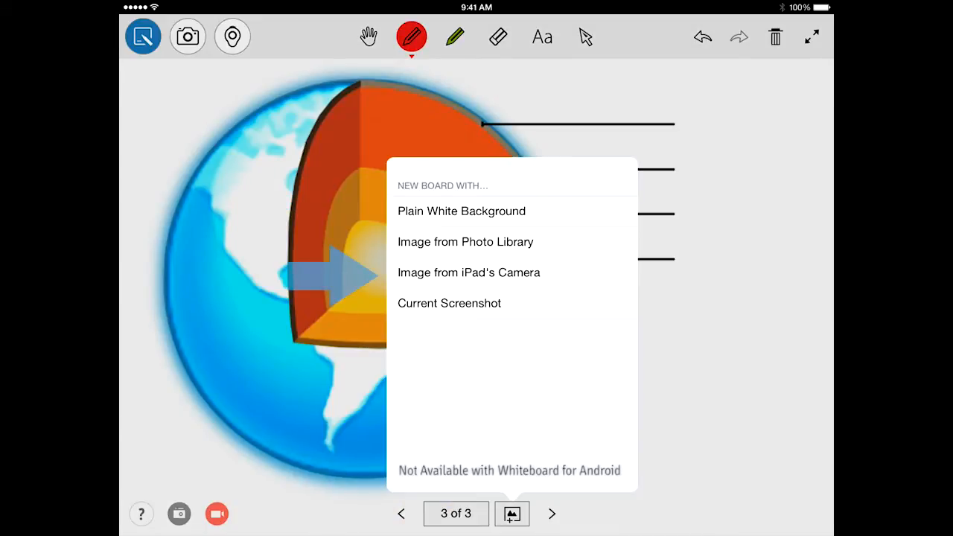
Step: Create a fourth board from a camera photo of the Silk Road to China textbook map
{"action": "left_click", "coordinate": [469, 271]}
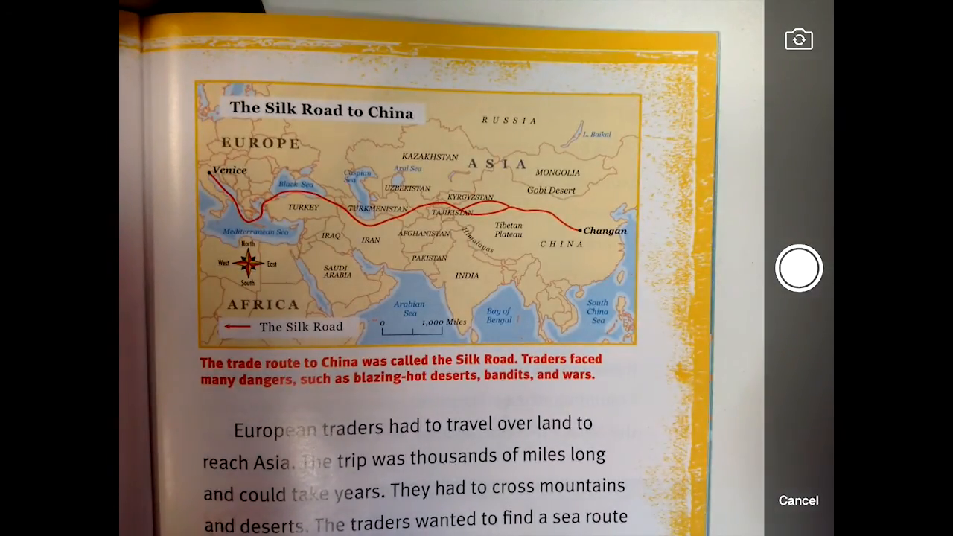
{"action": "left_click", "coordinate": [798, 268]}
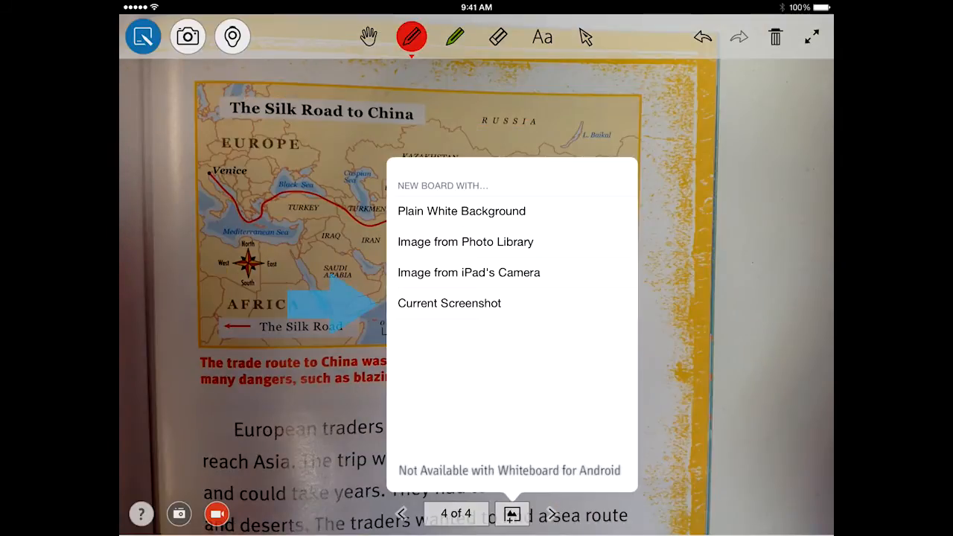
Step: Copy the map board into a fifth board with the title circled in red, then return to blank Board 2
{"action": "left_click", "coordinate": [461, 212]}
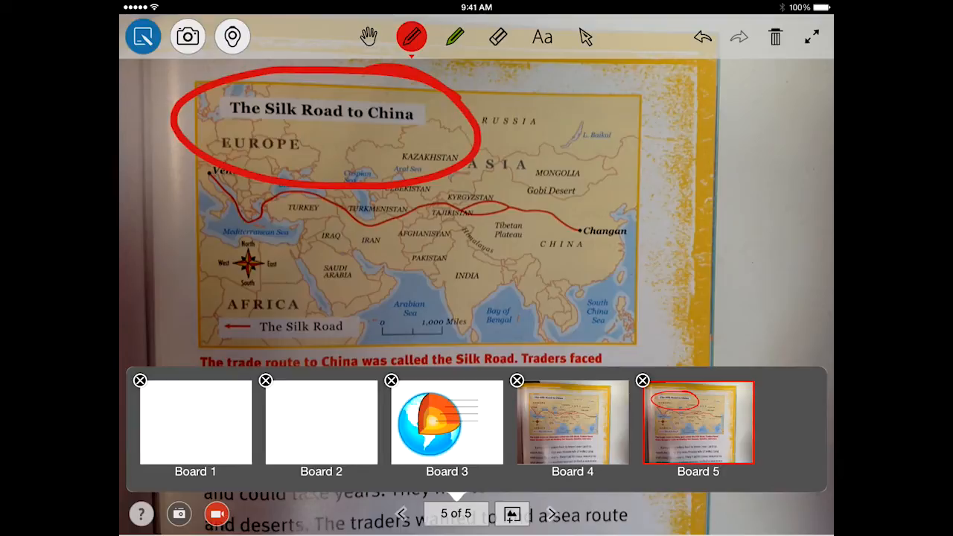
{"action": "left_click", "coordinate": [512, 512]}
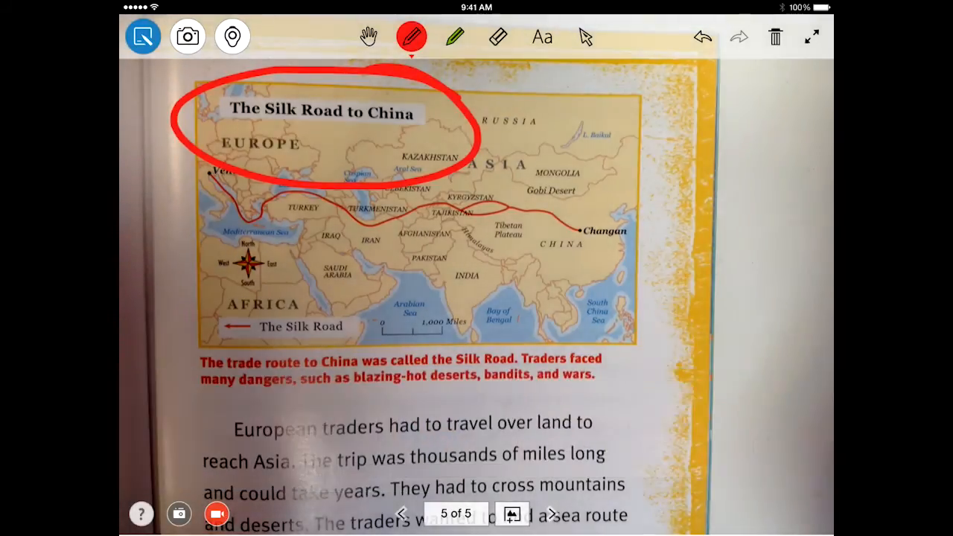
{"action": "left_click", "coordinate": [402, 512]}
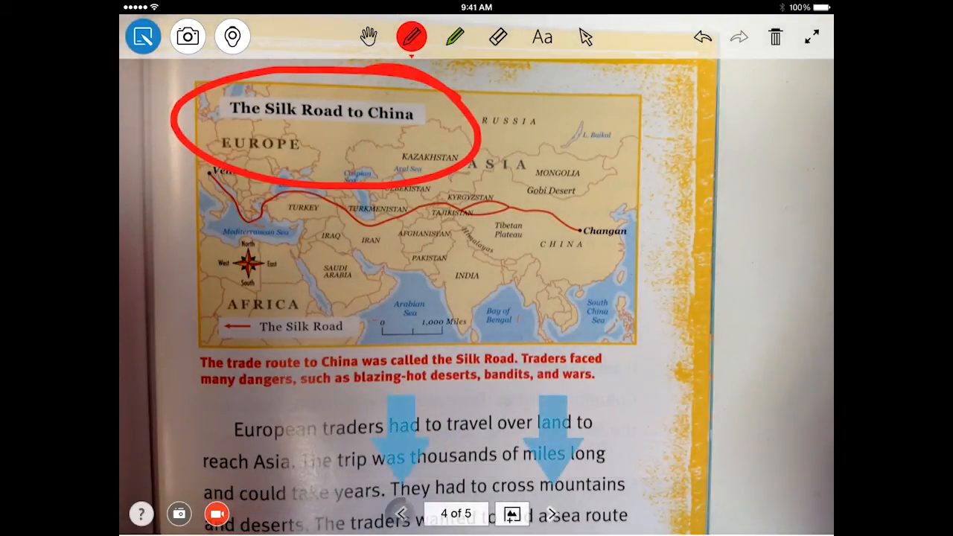
{"action": "left_click", "coordinate": [701, 36]}
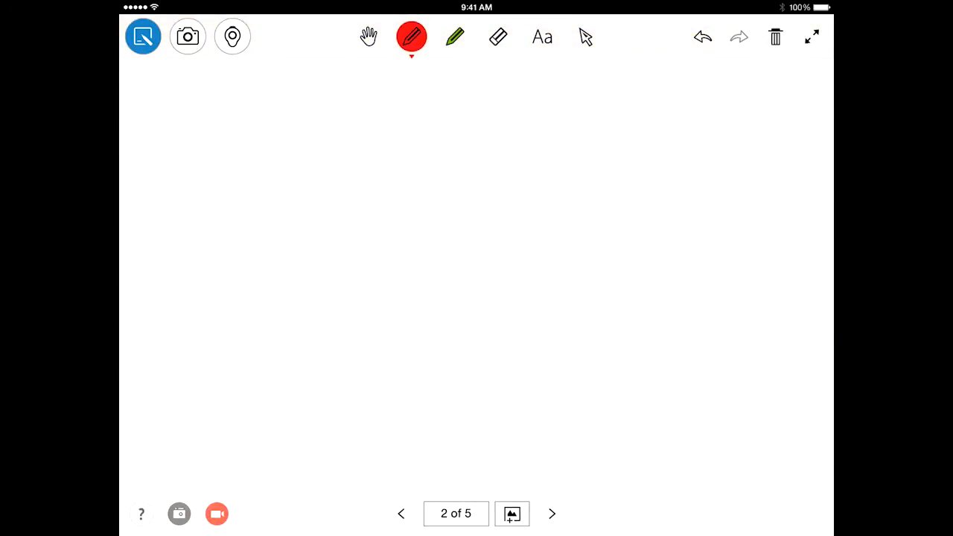
Step: Browse forward past the earth-layers and annotated map boards, then add a sixth blank board
{"action": "left_click", "coordinate": [551, 513]}
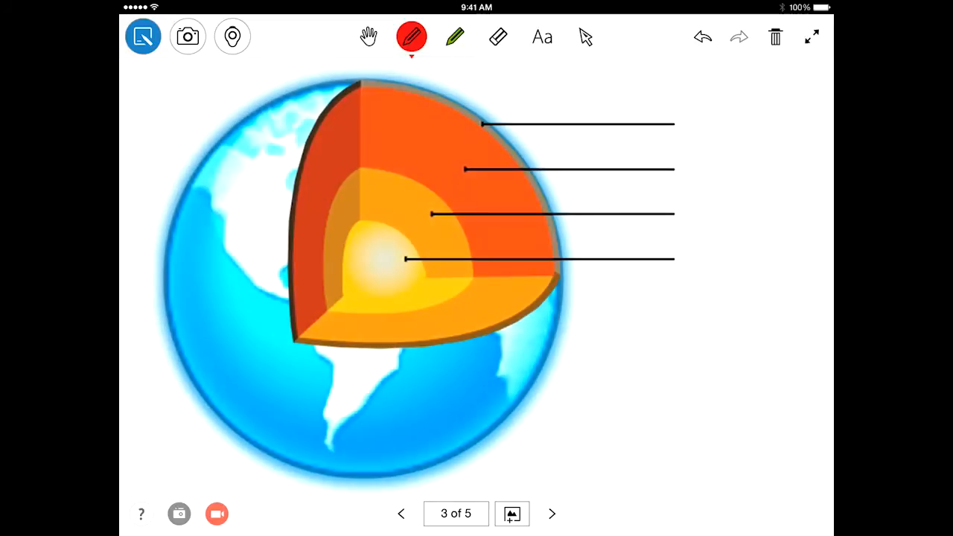
{"action": "left_click", "coordinate": [551, 514]}
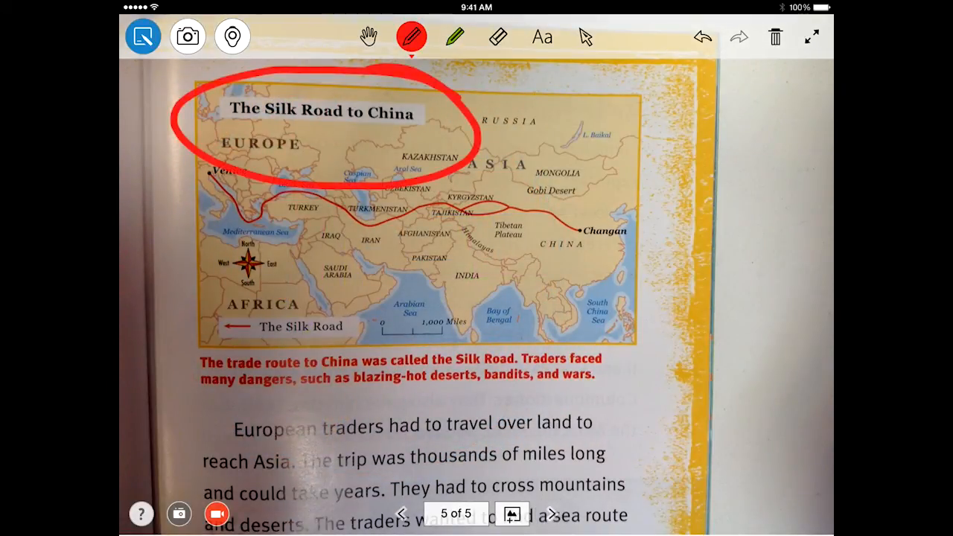
{"action": "left_click", "coordinate": [551, 512]}
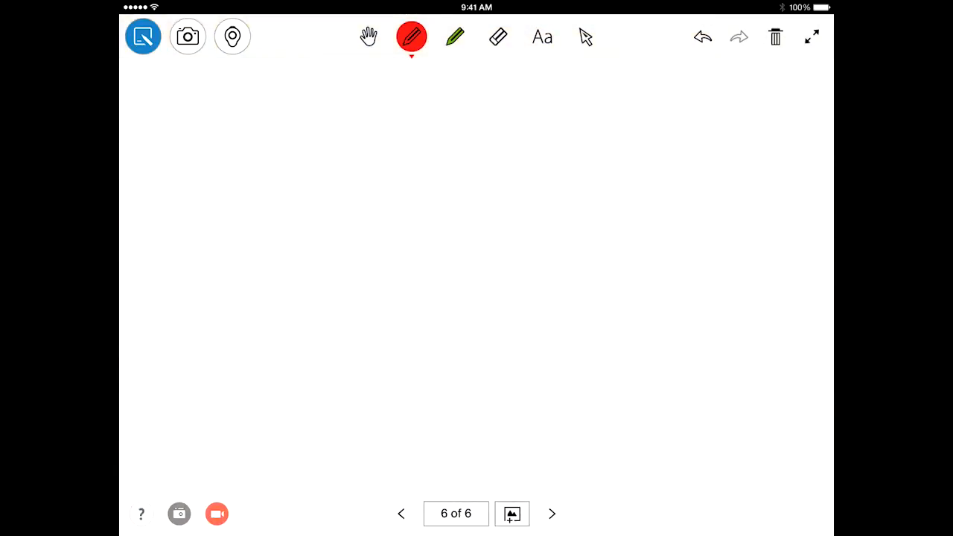